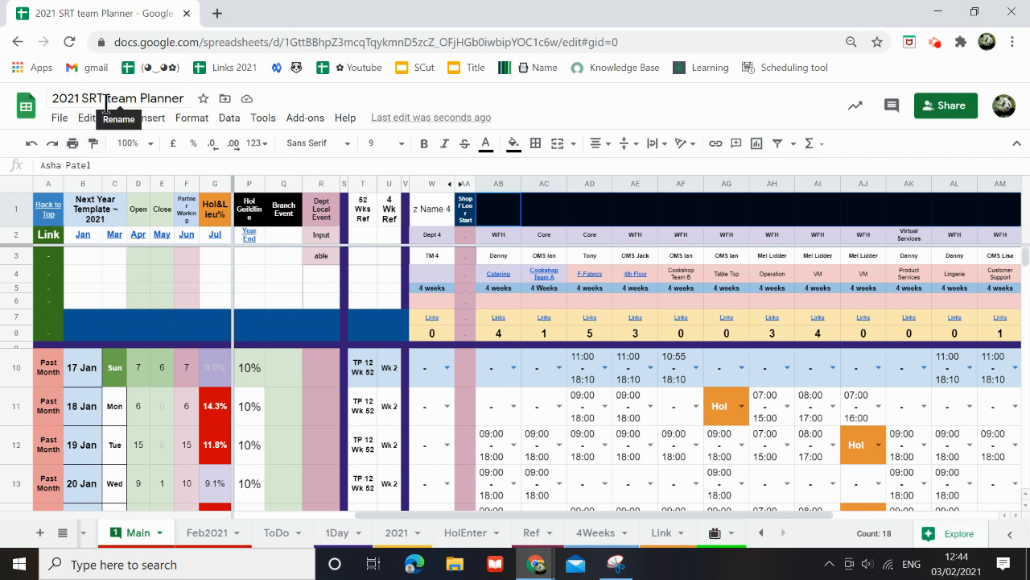
mouse_move(434, 395)
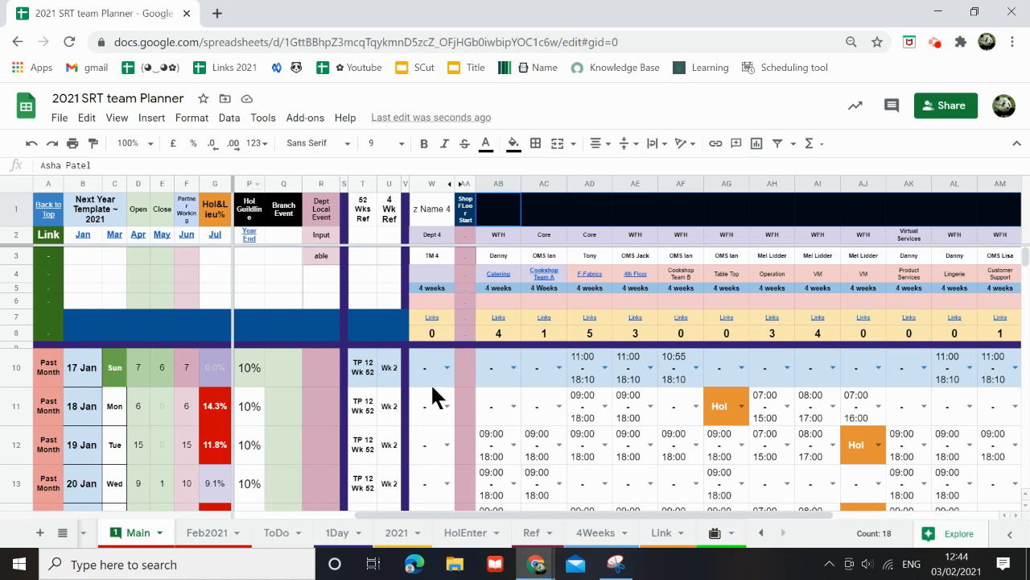
Review the February rota rows and a lookup formula on Main, then switch to the Feb2021 sheet.
left_click(497, 367)
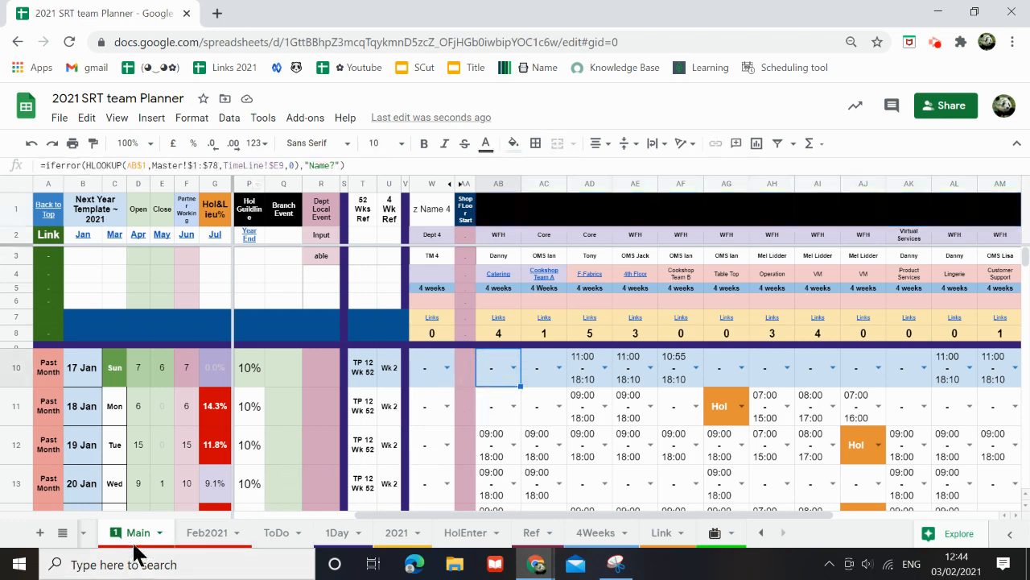
mouse_move(109, 496)
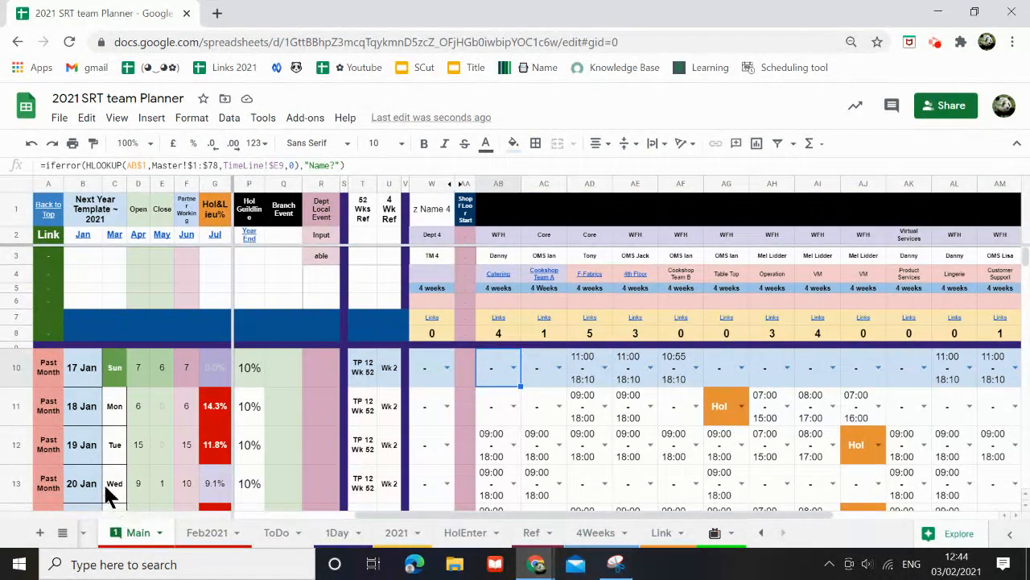
mouse_move(77, 386)
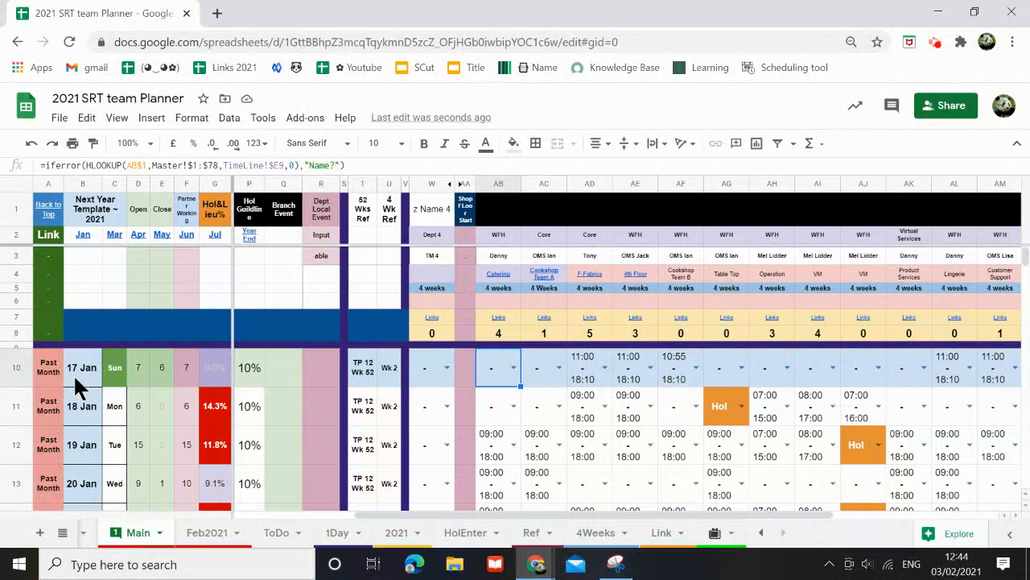
mouse_move(122, 411)
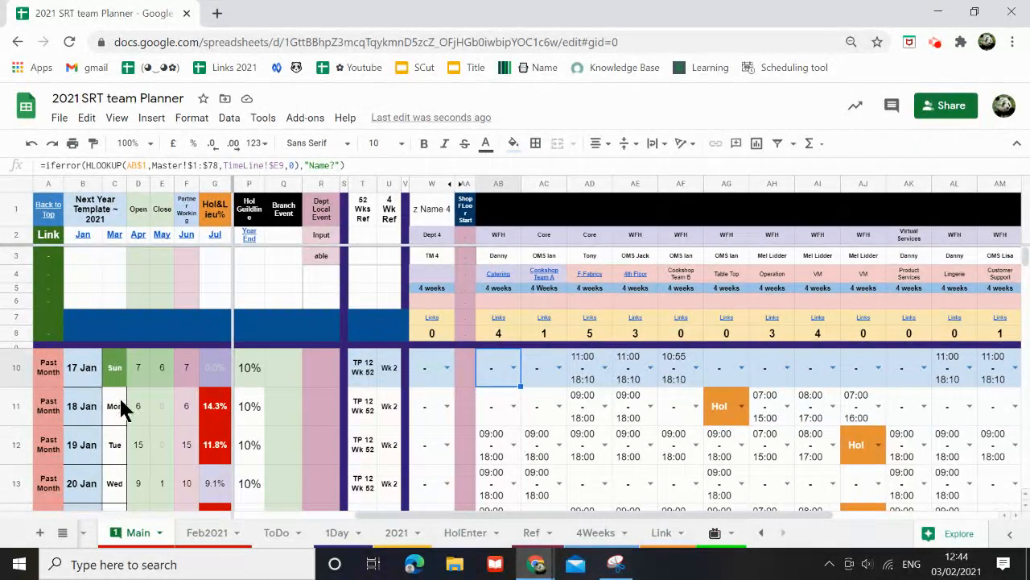
mouse_move(77, 380)
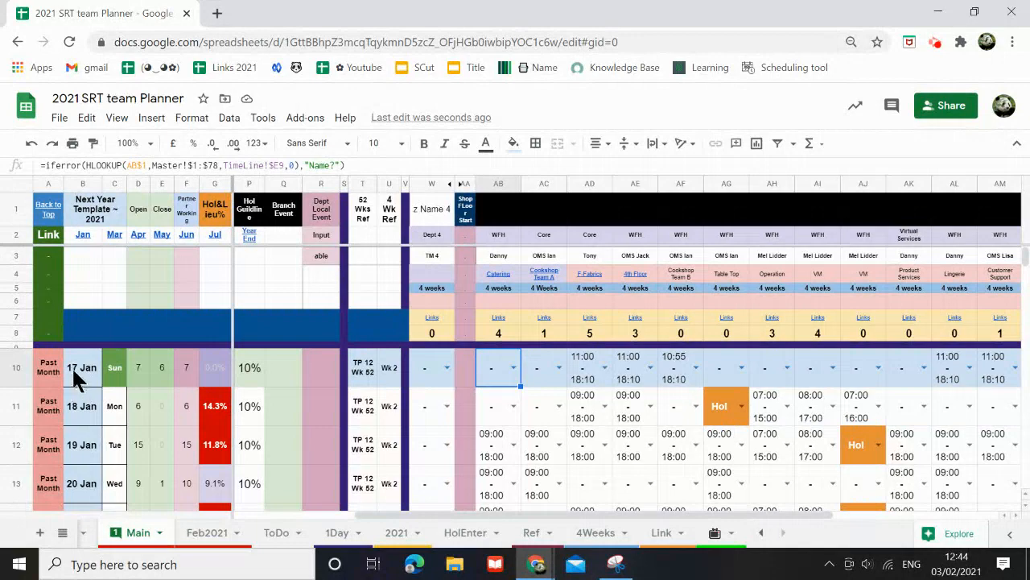
scroll("down", 3)
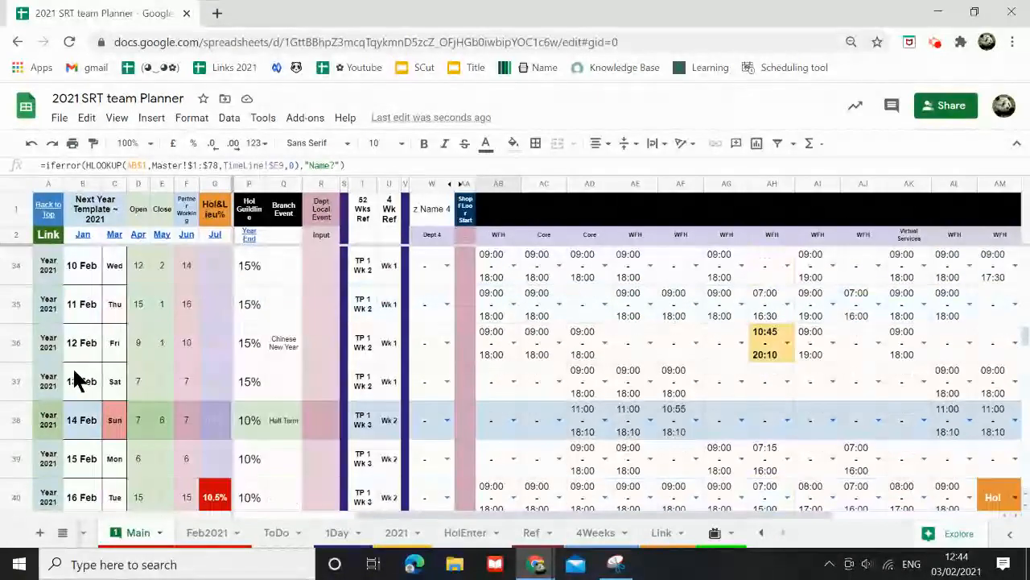
scroll("down", 3)
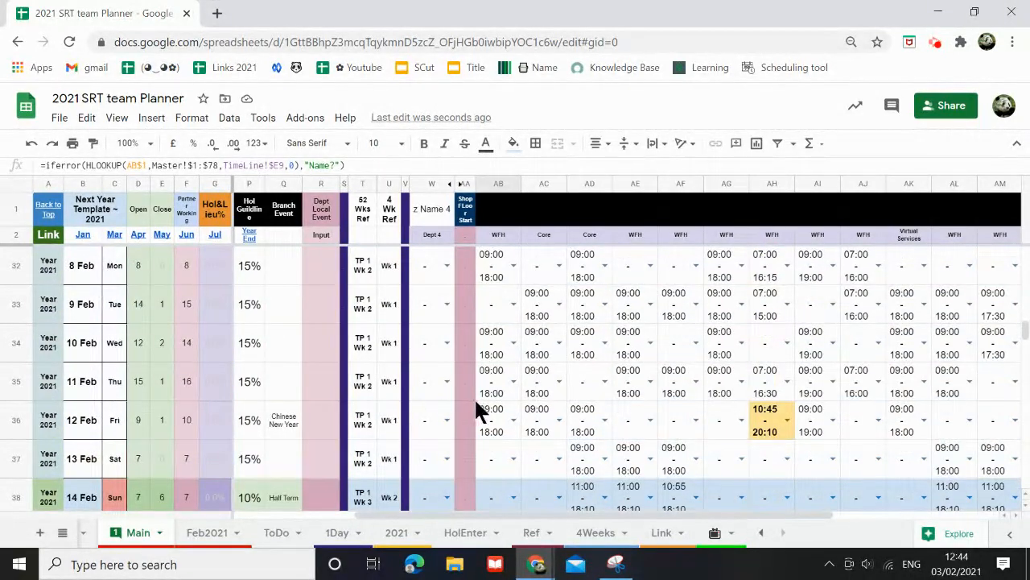
mouse_move(489, 412)
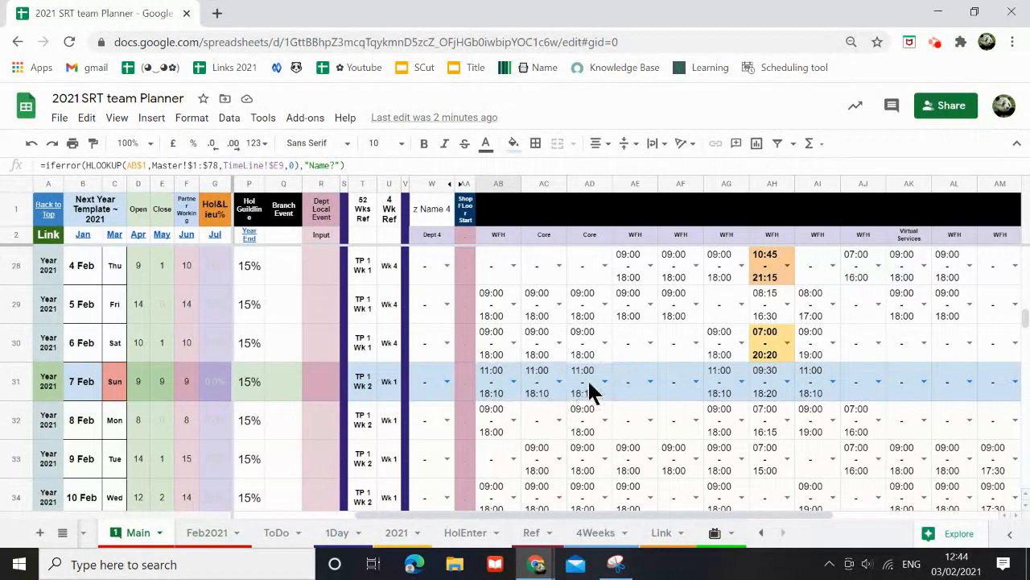
mouse_move(692, 393)
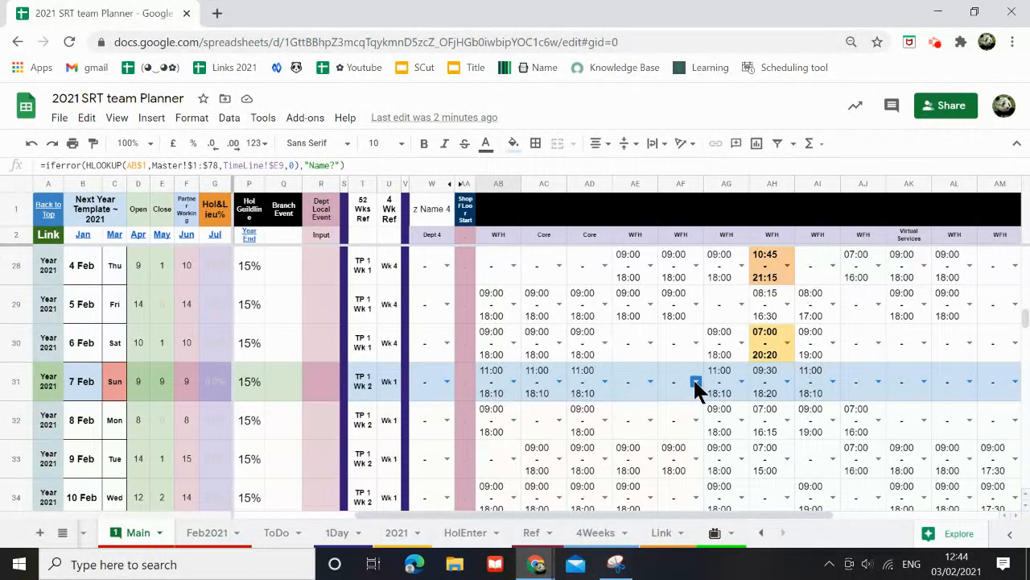
left_click(679, 343)
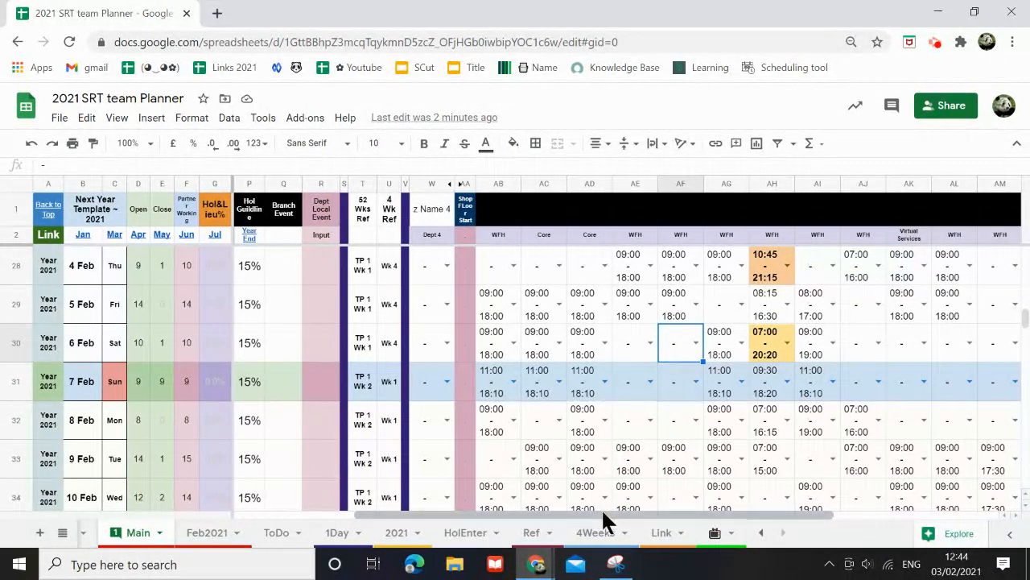
scroll("right", 3)
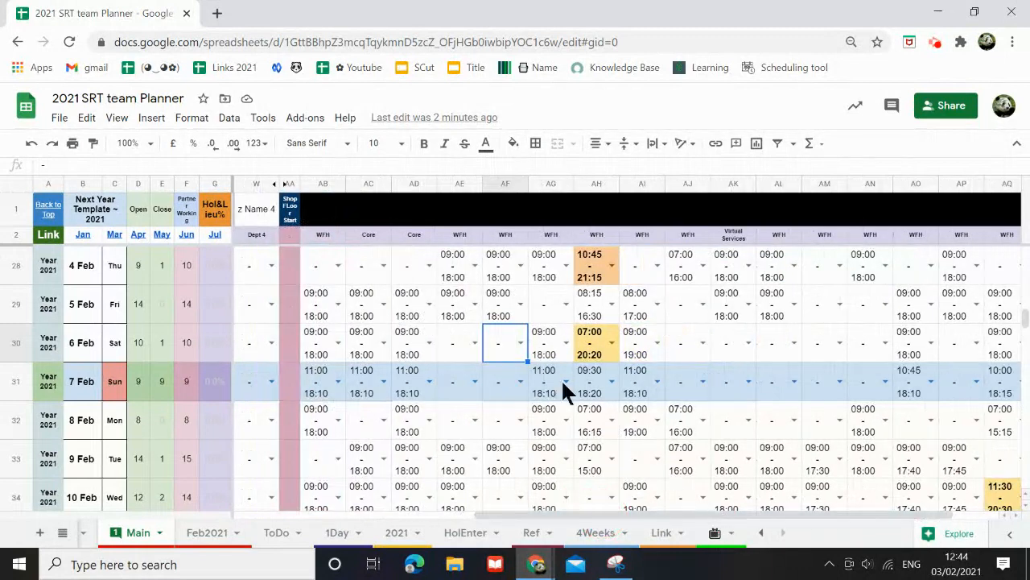
mouse_move(419, 370)
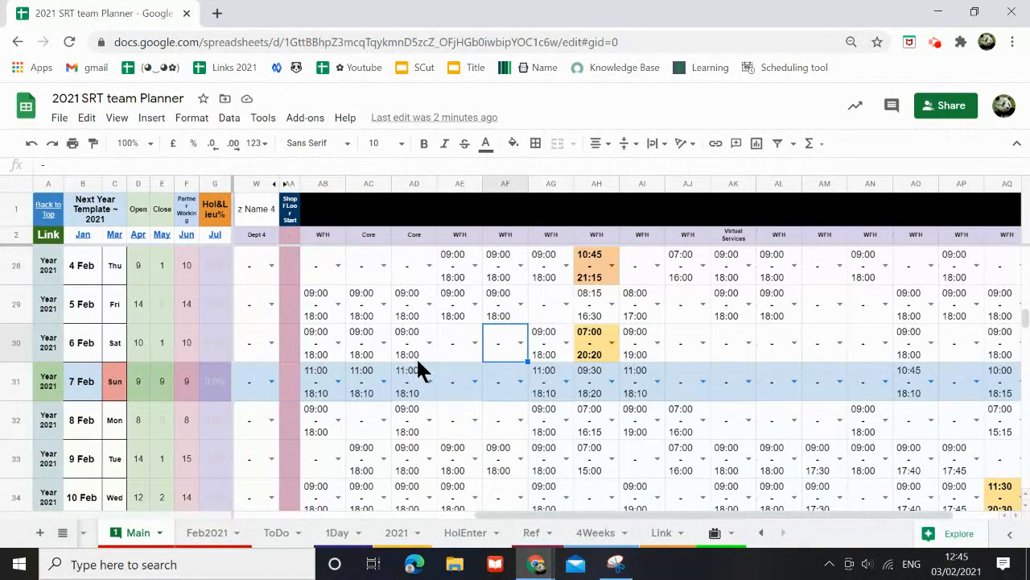
mouse_move(458, 367)
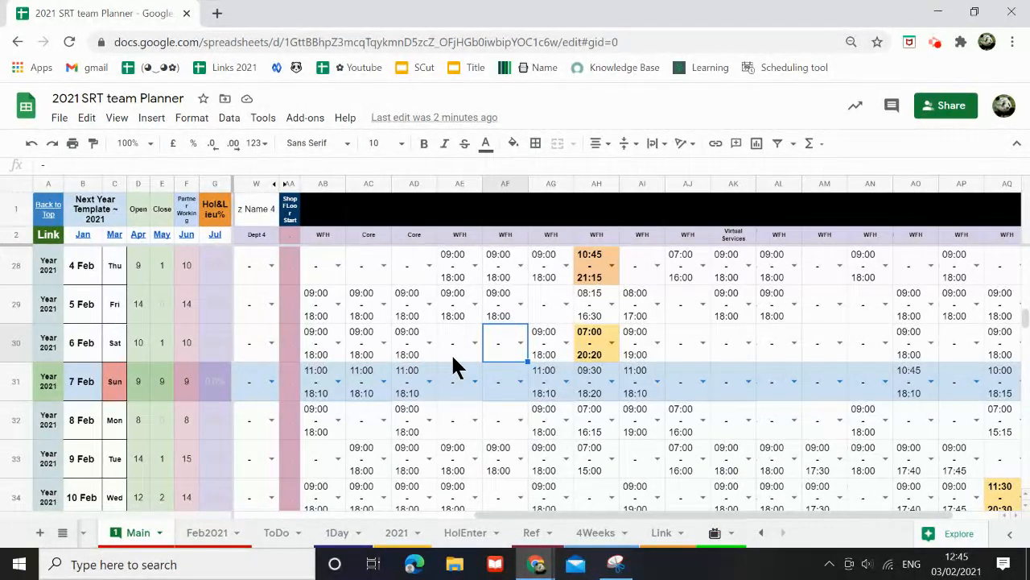
mouse_move(662, 388)
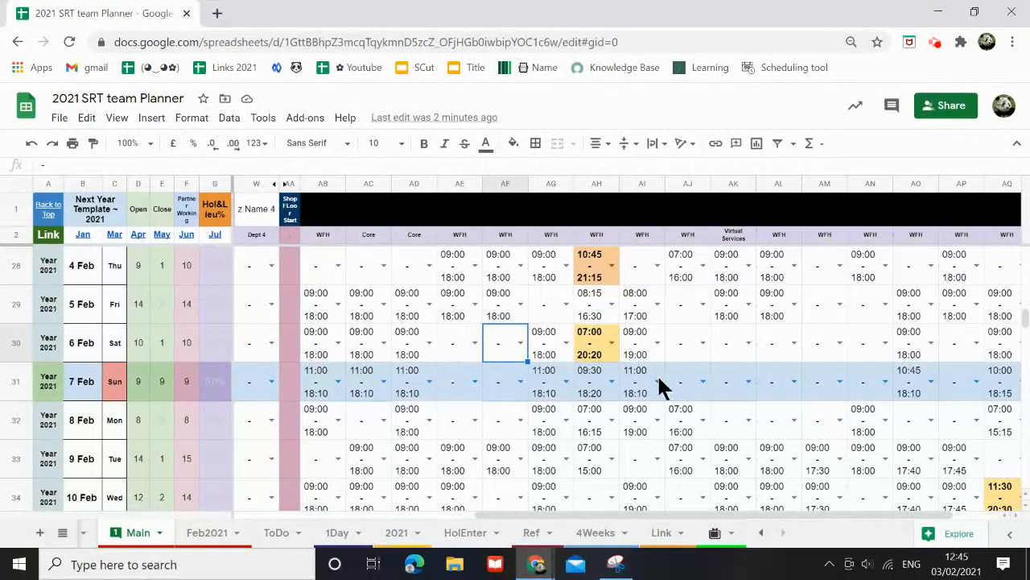
mouse_move(535, 378)
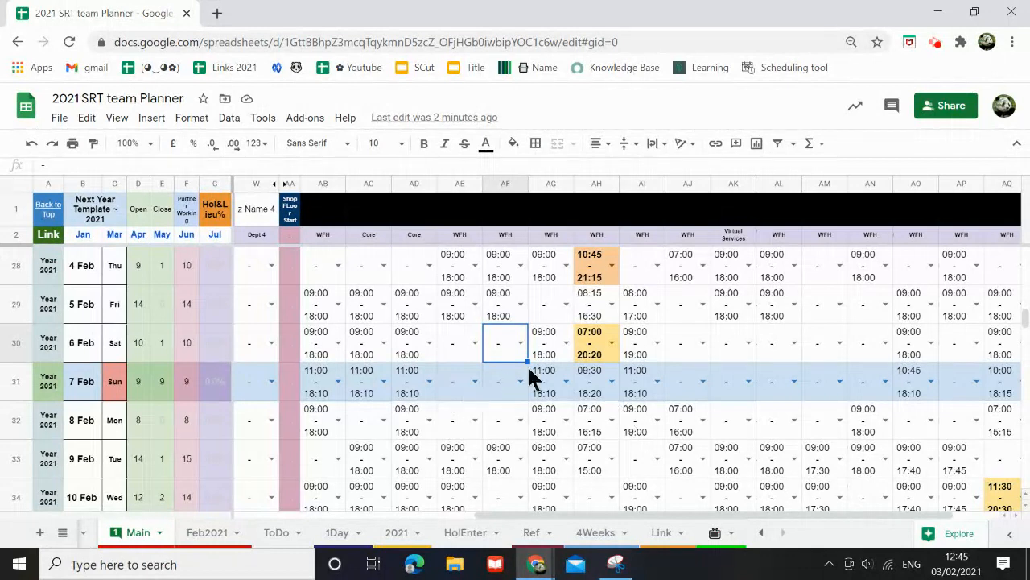
mouse_move(562, 457)
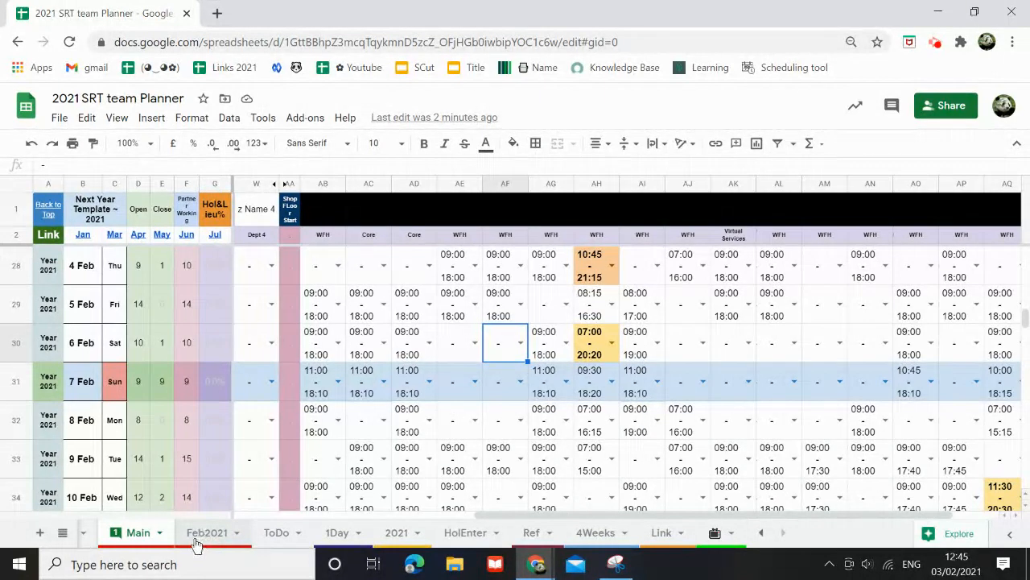
left_click(206, 531)
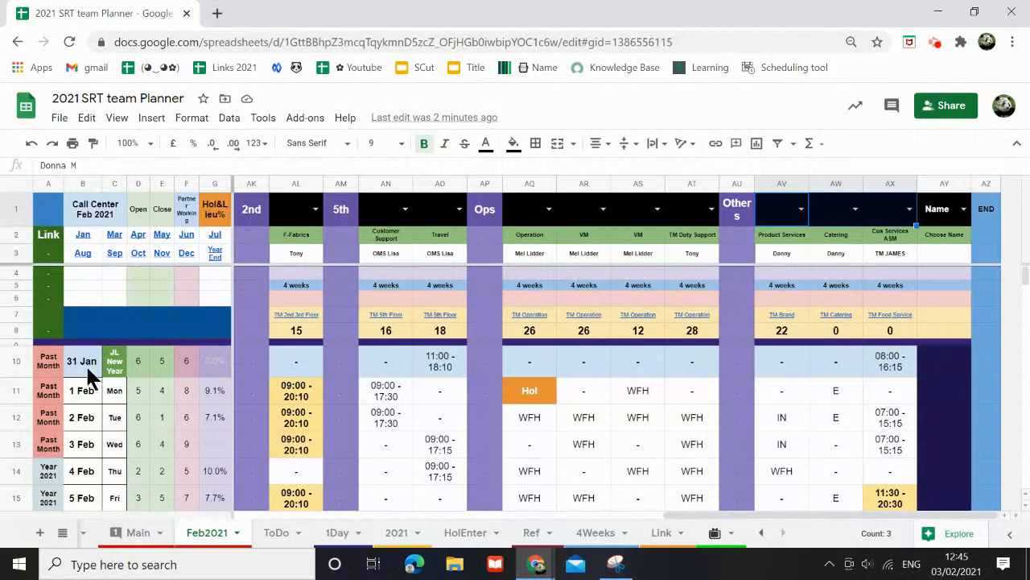
mouse_move(129, 474)
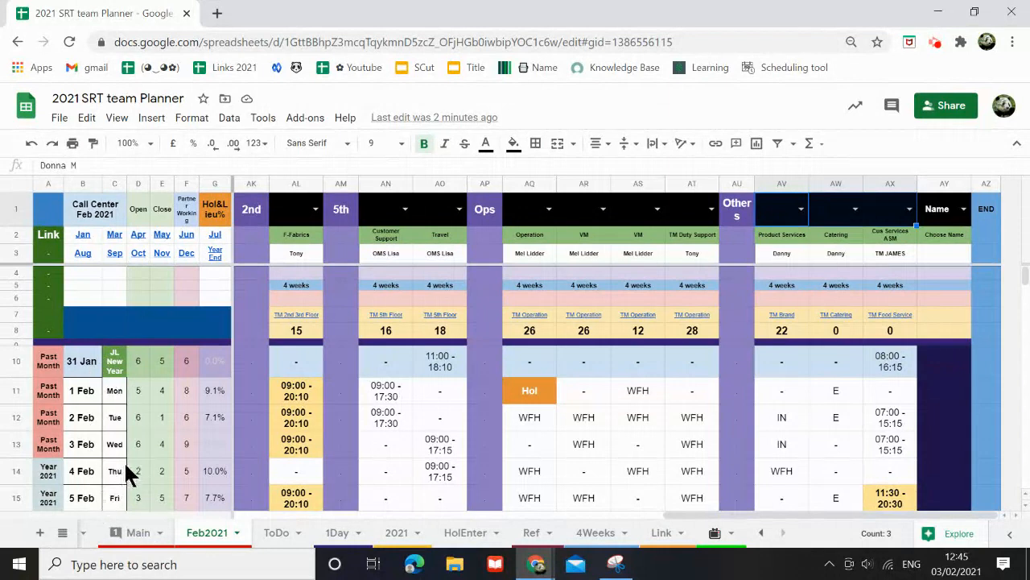
left_click(937, 209)
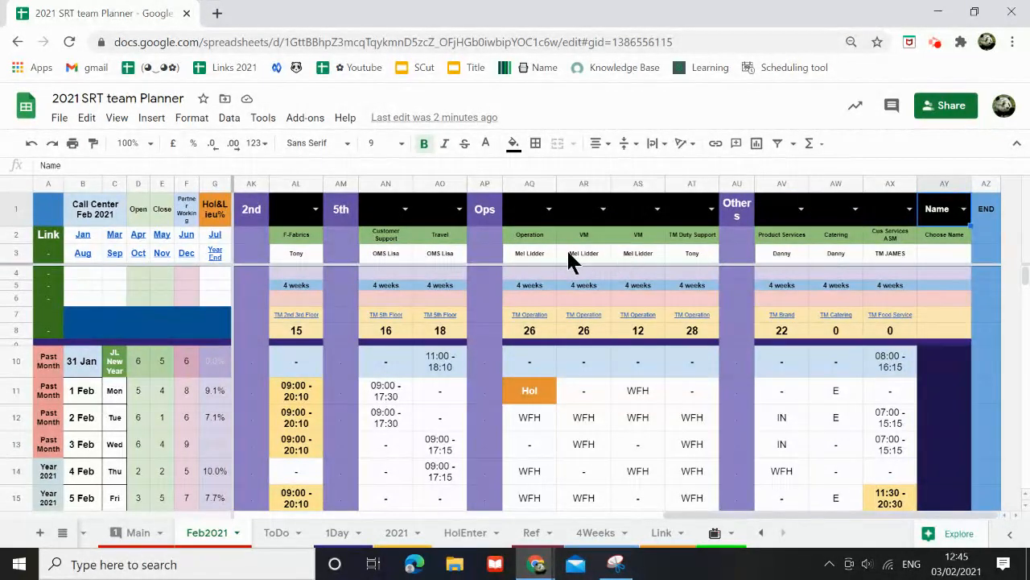
mouse_move(594, 362)
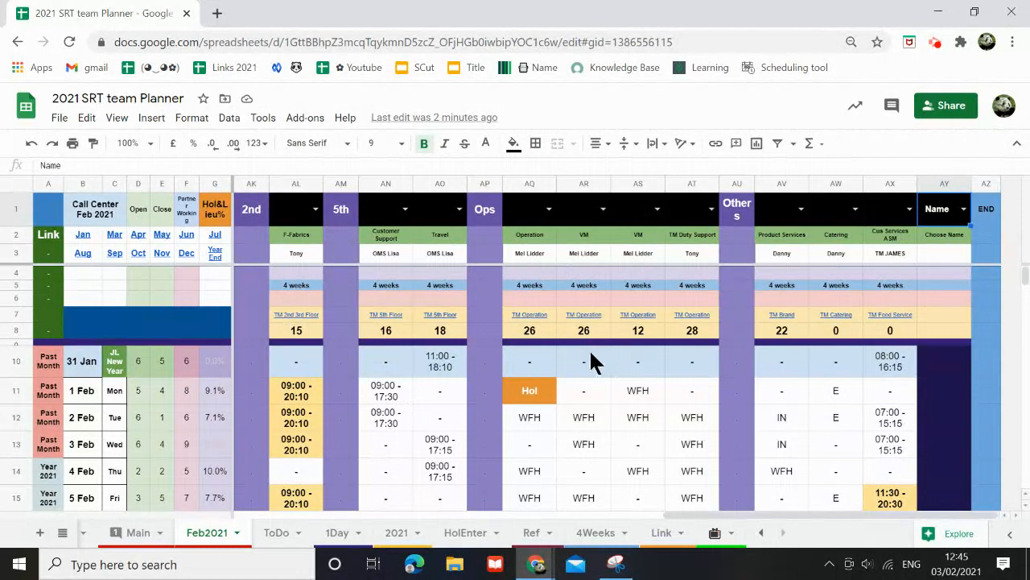
mouse_move(376, 428)
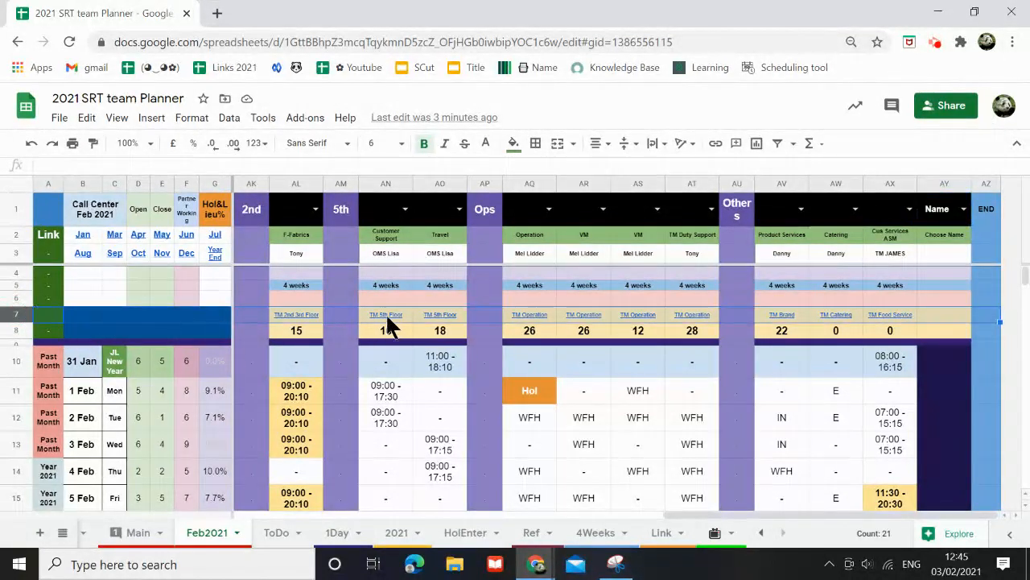
Preview the TM 5th Floor link cell, then switch to the ToDo sheet.
left_click(385, 314)
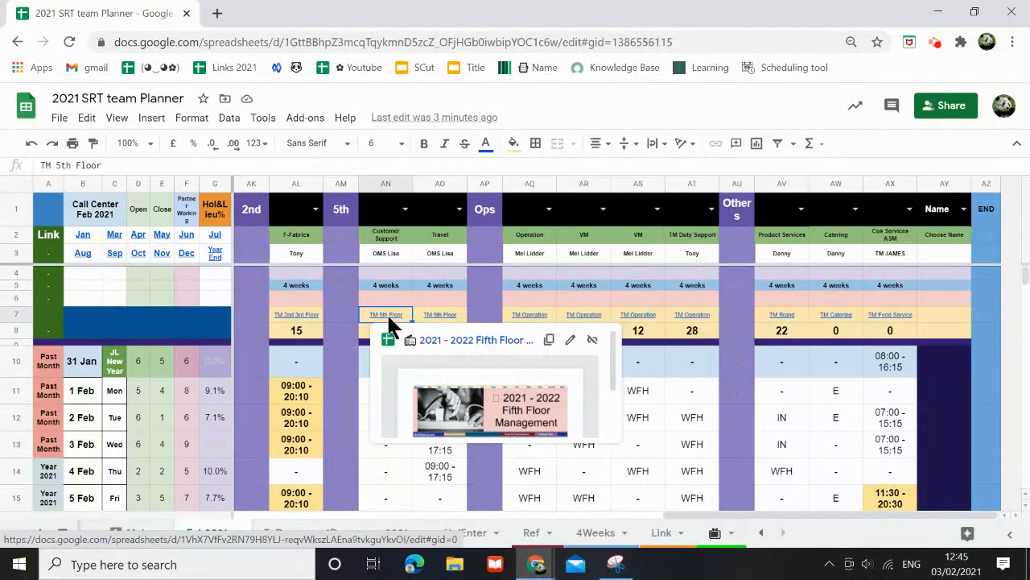
mouse_move(470, 339)
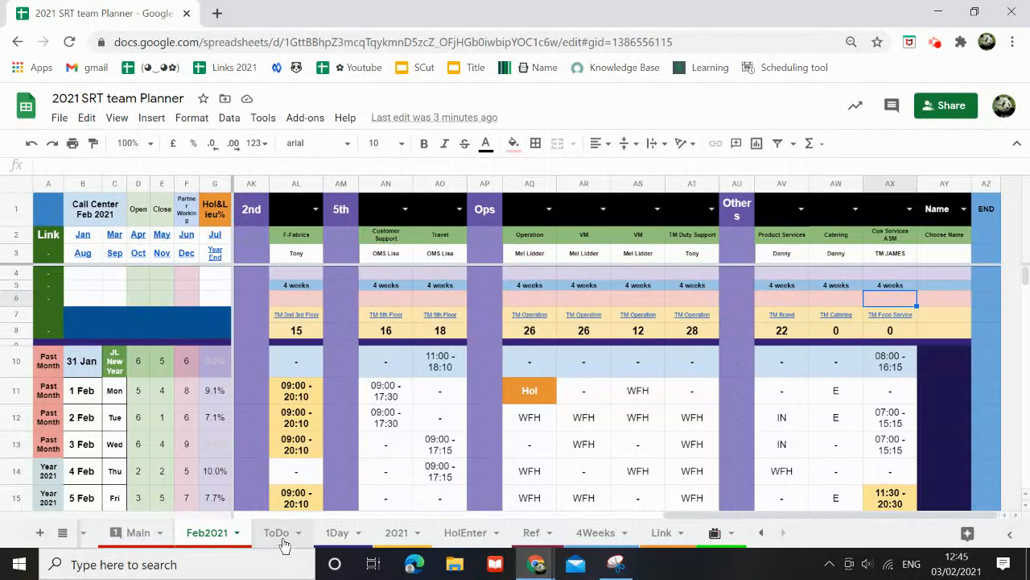
left_click(277, 531)
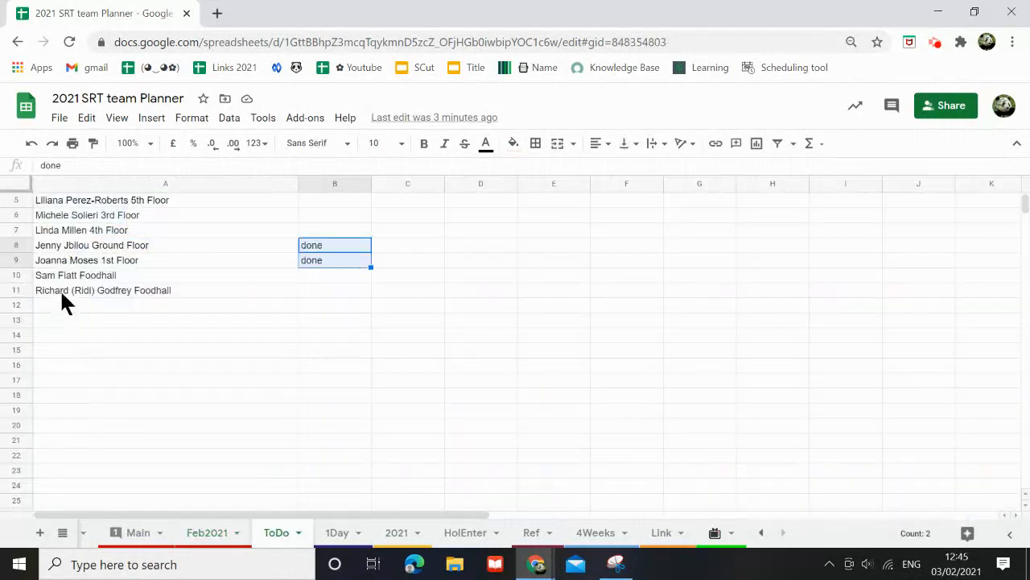
mouse_move(103, 282)
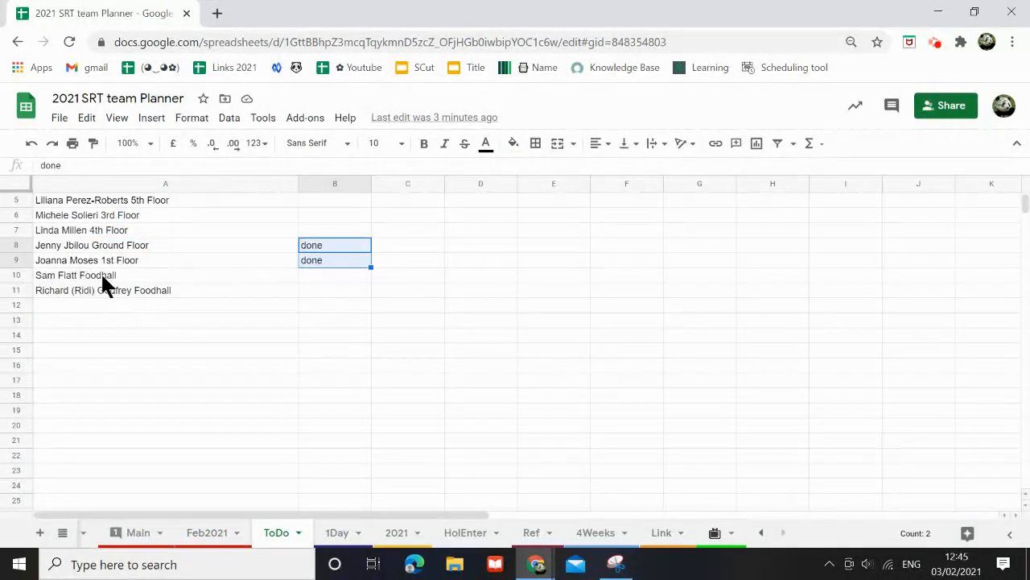
mouse_move(190, 352)
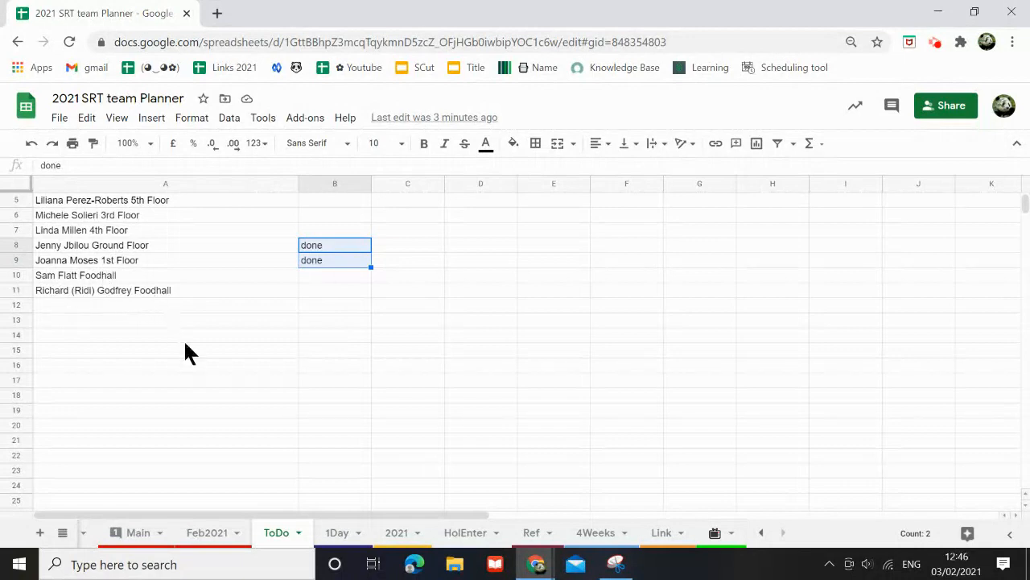
Return from the ToDo list to the Feb2021 rota sheet.
left_click(206, 531)
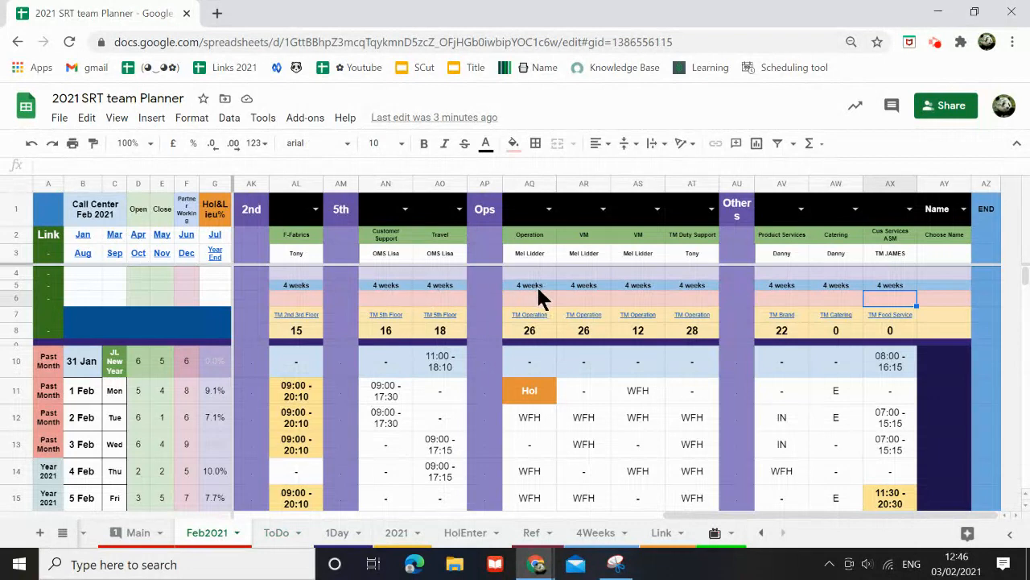
mouse_move(831, 219)
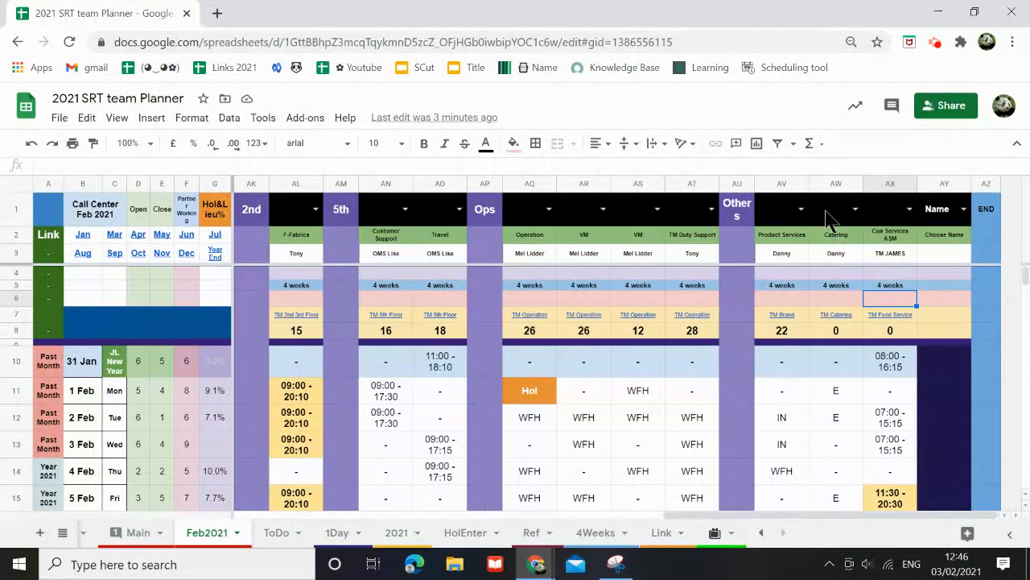
Insert two columns before Product Services carrying the Name dropdown and IFERROR/IMPORTRANGE formula.
left_click(783, 184)
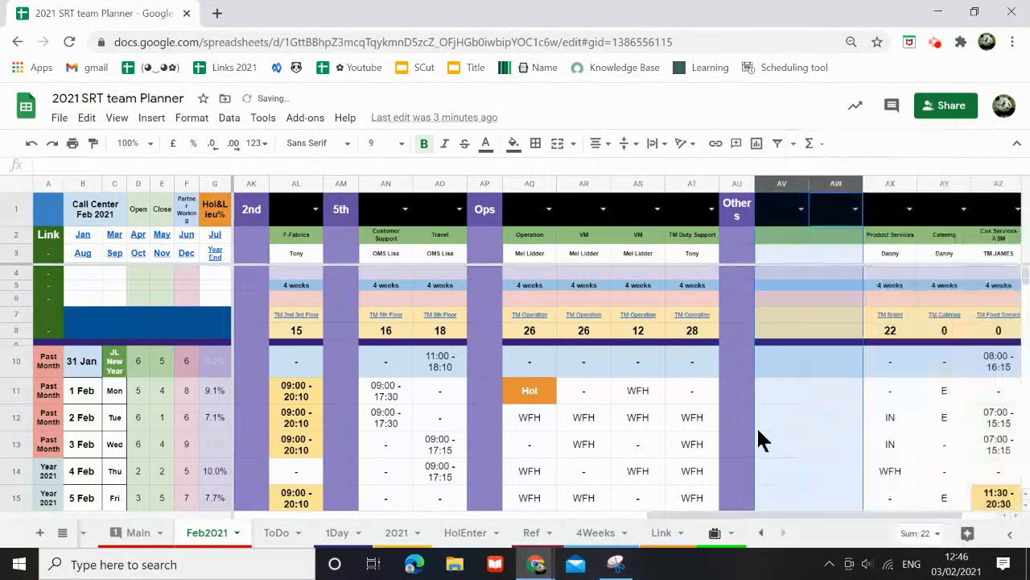
scroll("right", 3)
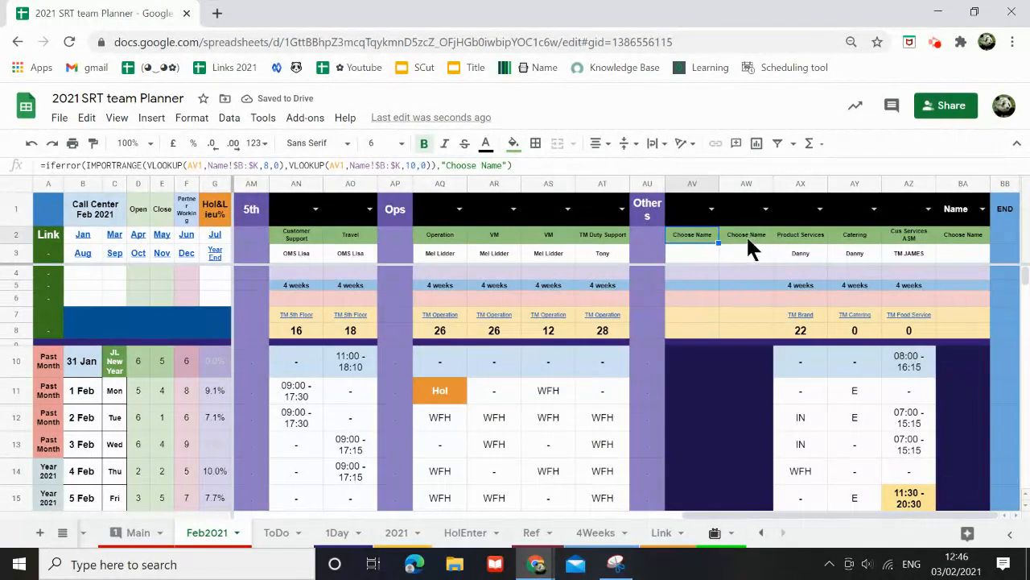
left_click(693, 210)
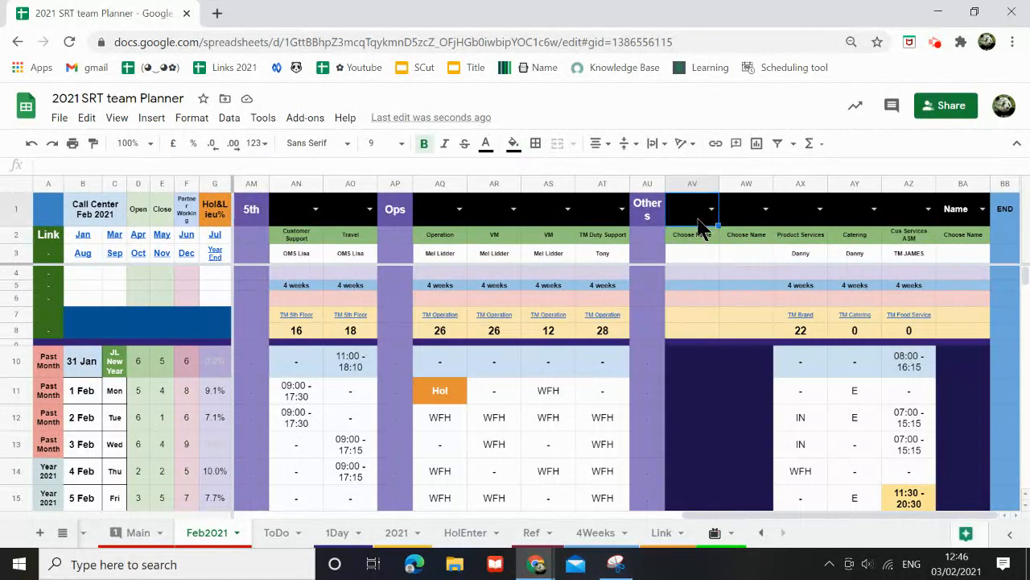
type("Sam")
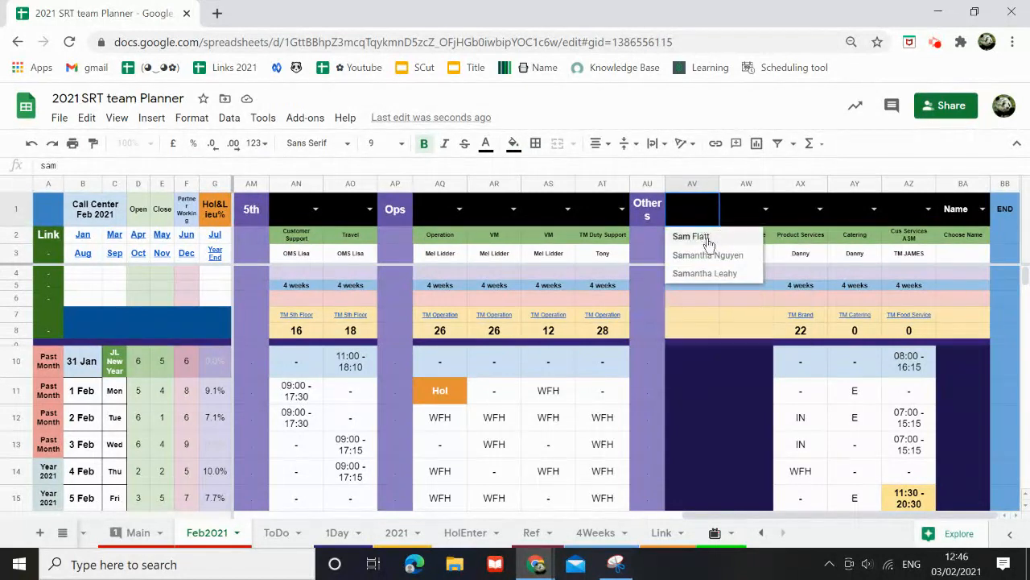
left_click(763, 209)
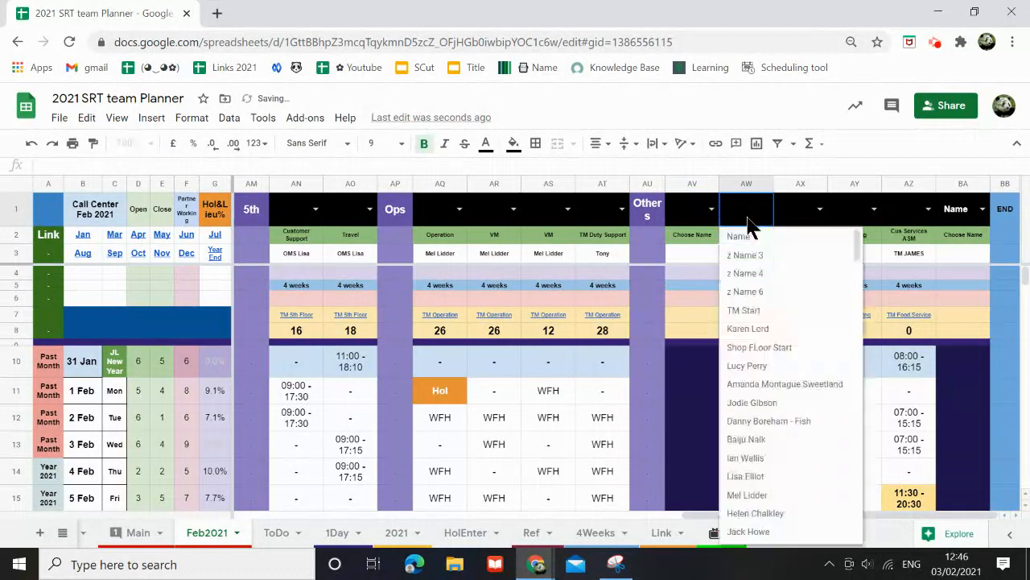
type("rich")
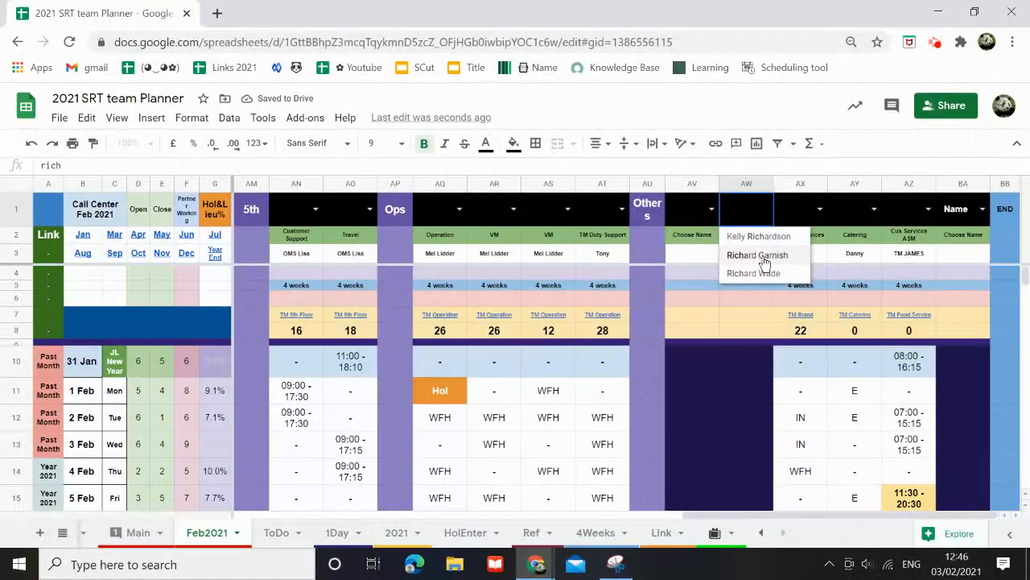
mouse_move(773, 274)
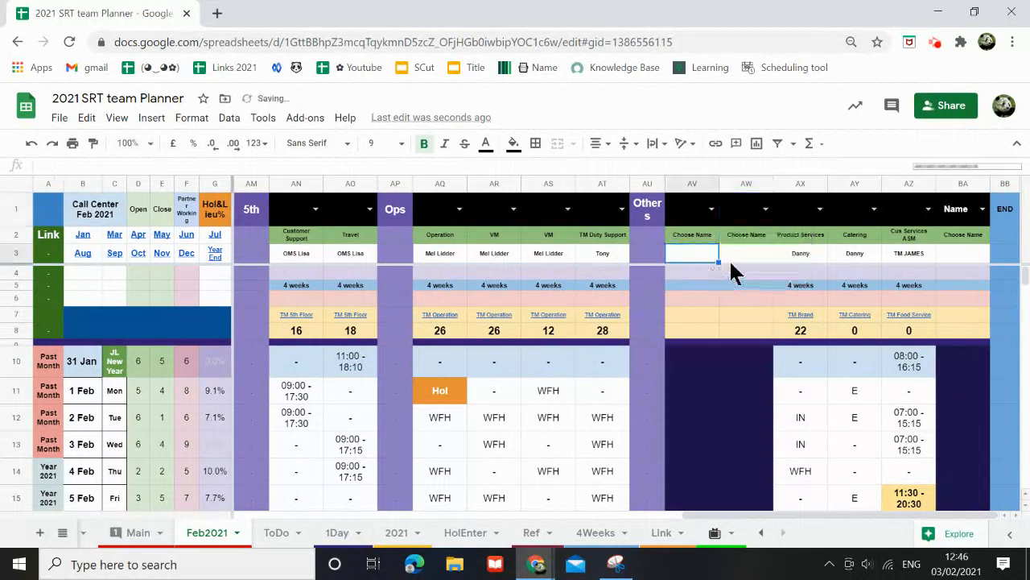
type("DM DAVE")
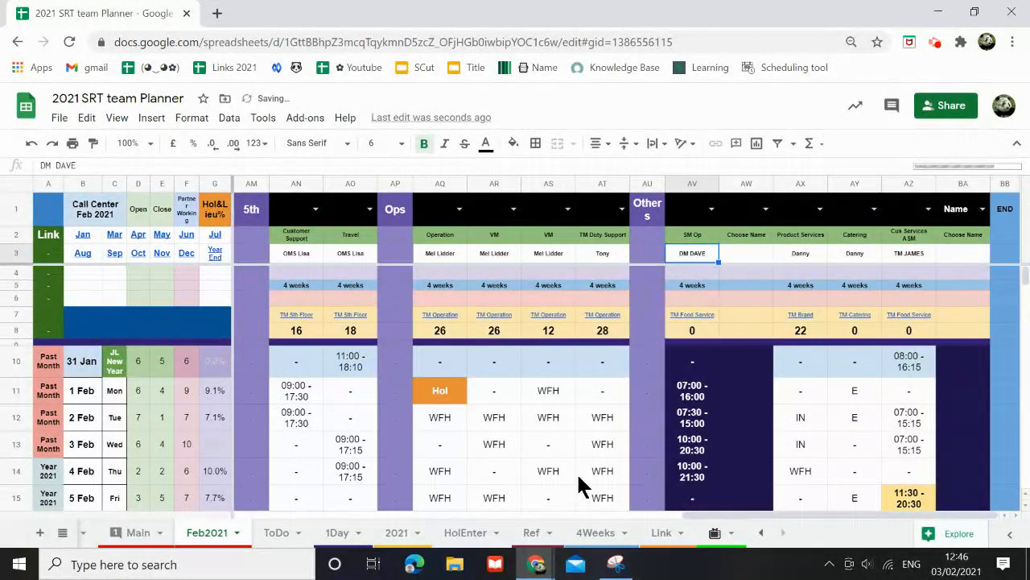
left_click(277, 532)
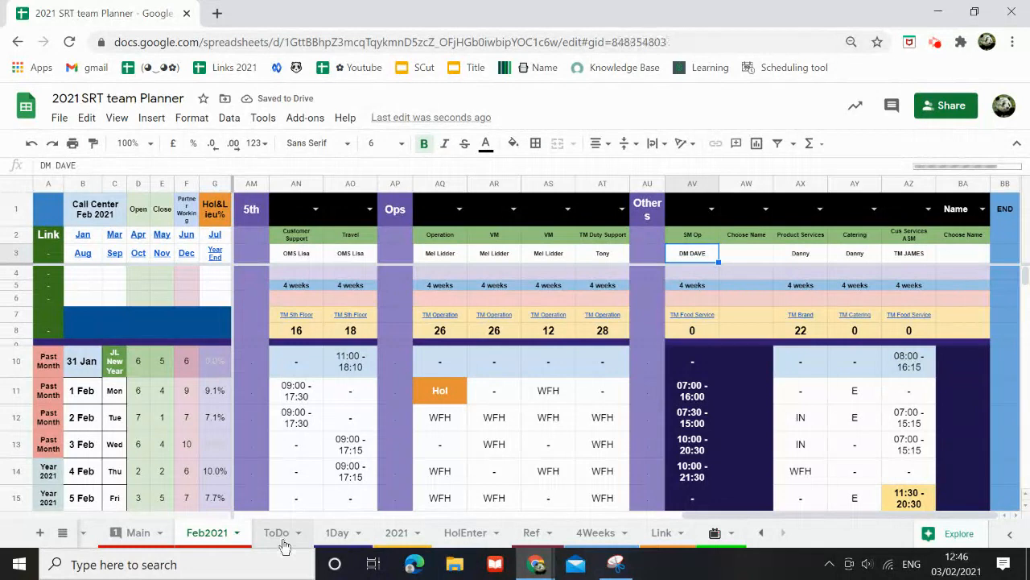
left_click(277, 531)
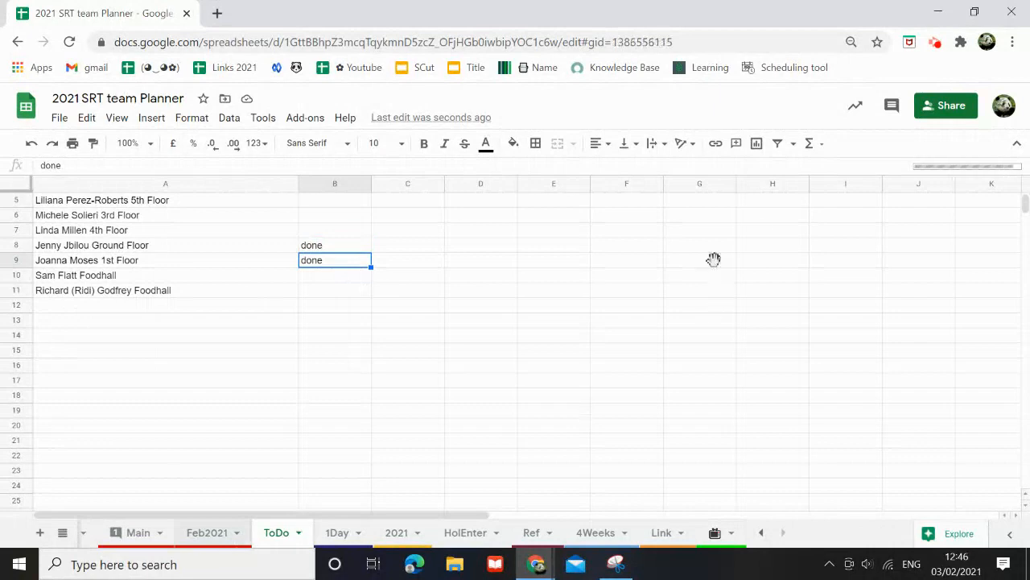
left_click(207, 531)
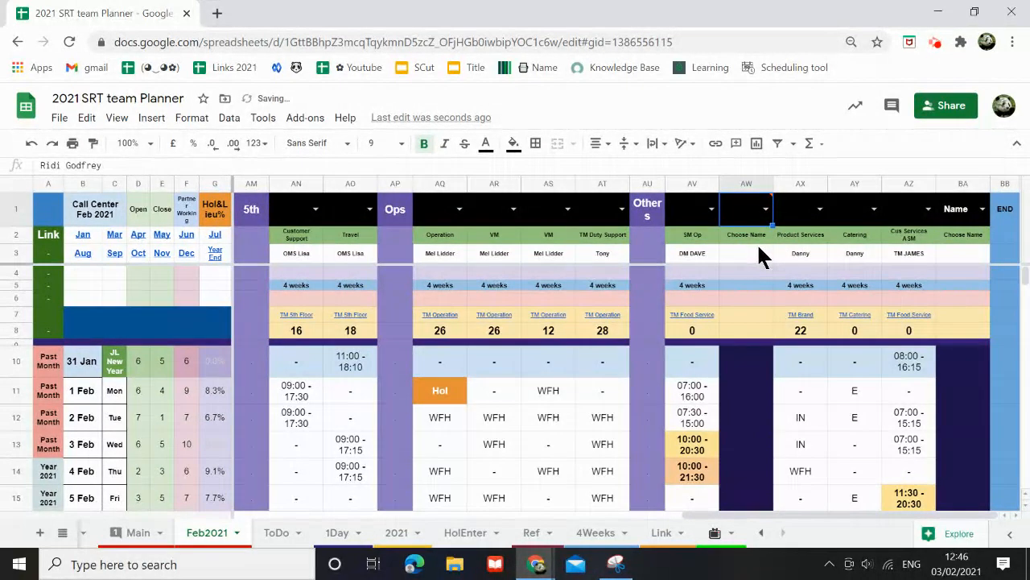
mouse_move(732, 222)
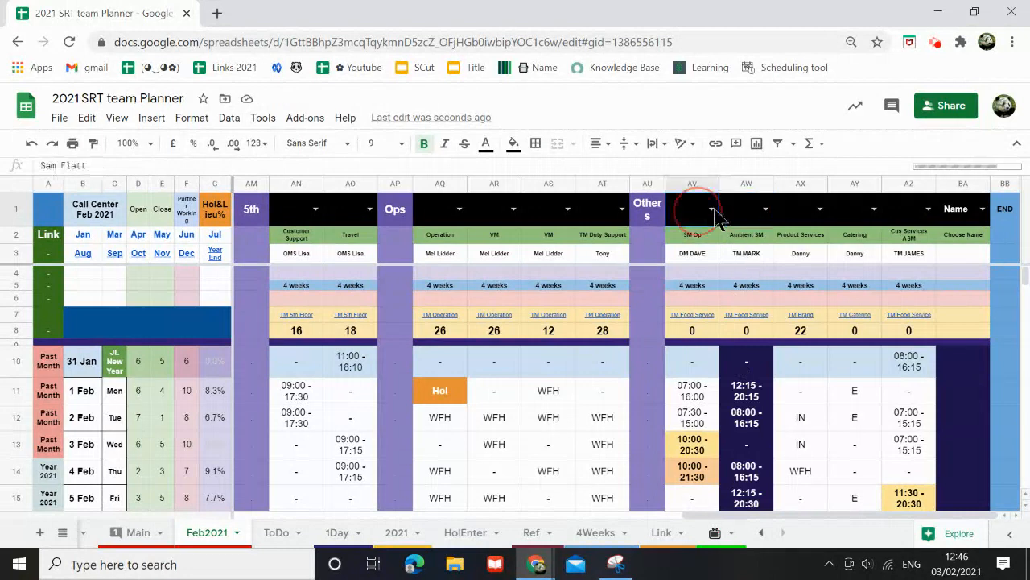
left_click(487, 143)
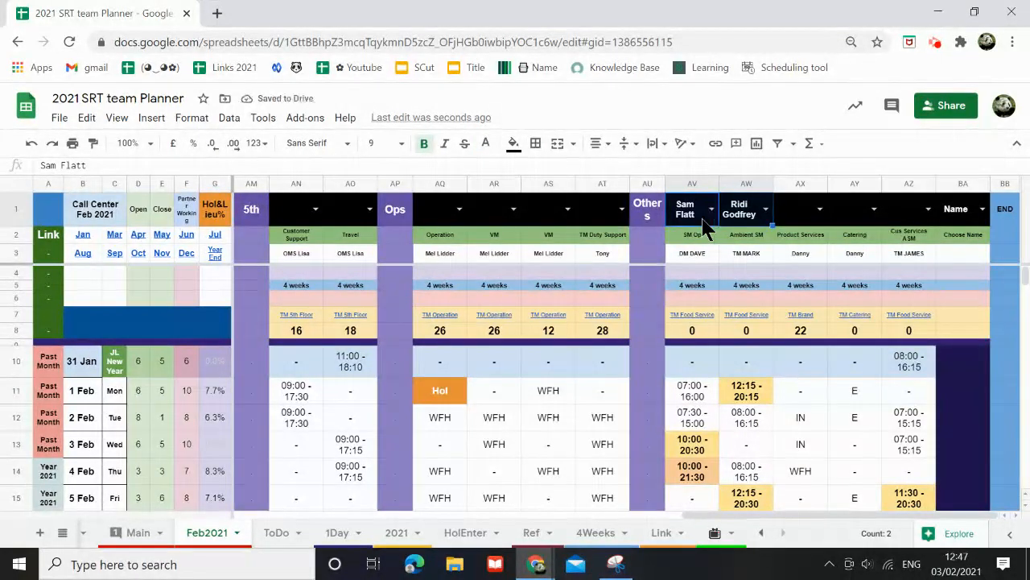
mouse_move(441, 235)
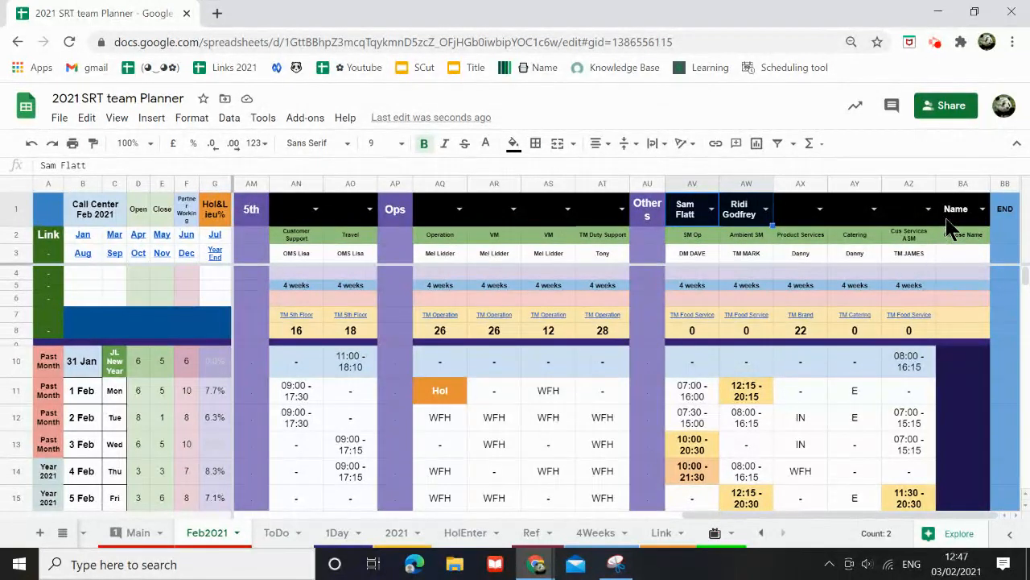
left_click(960, 210)
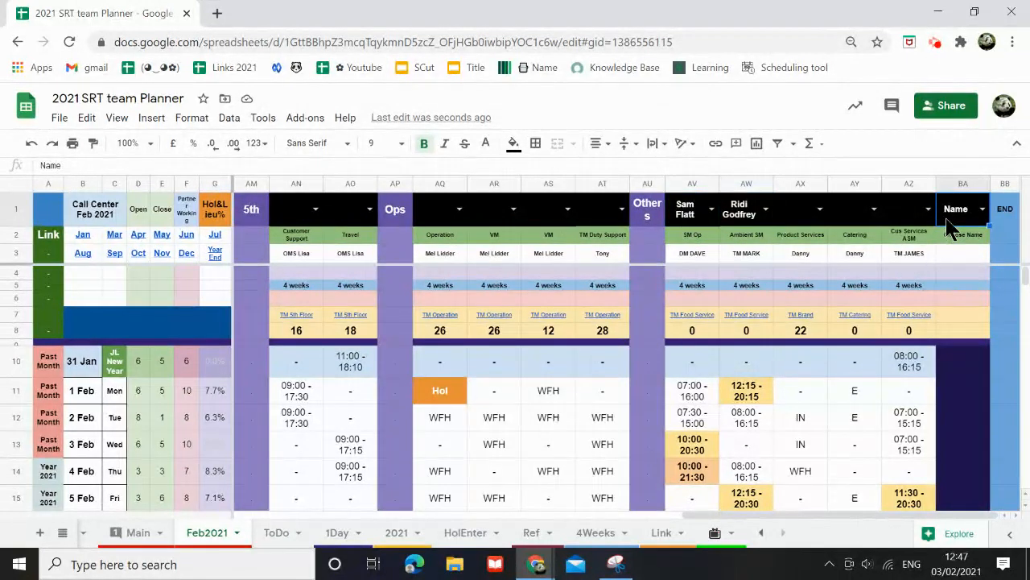
right_click(745, 209)
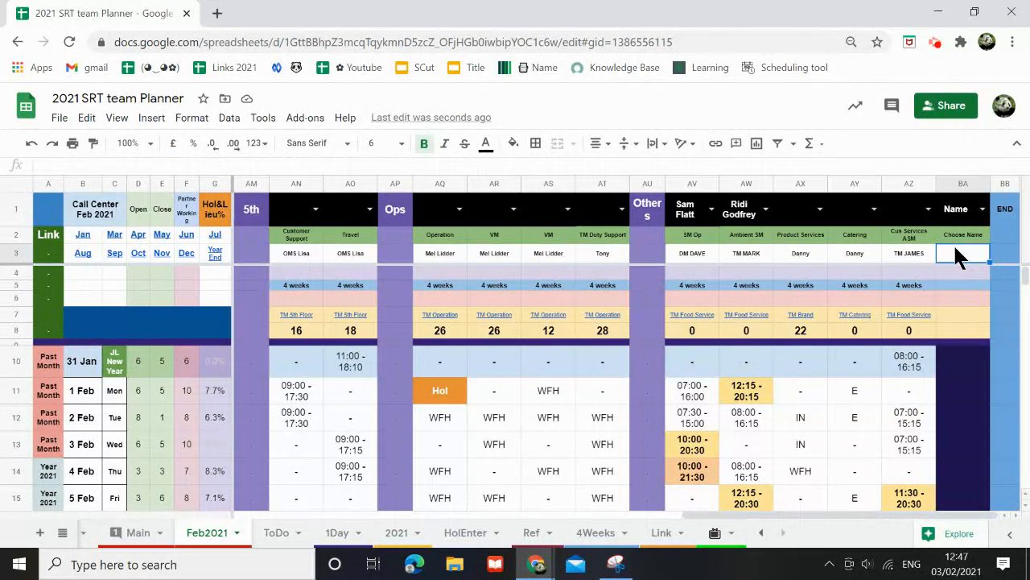
mouse_move(722, 409)
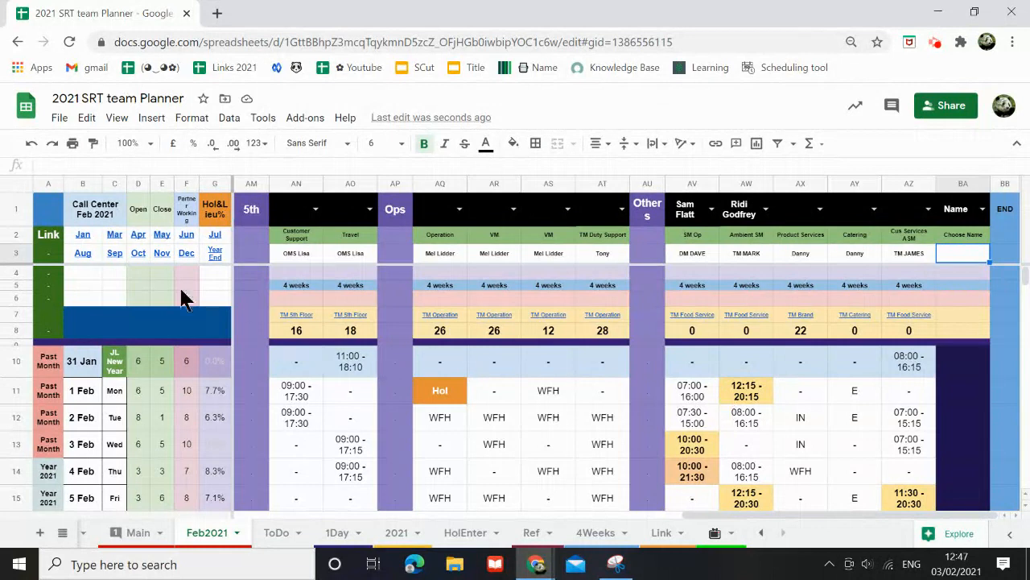
mouse_move(487, 438)
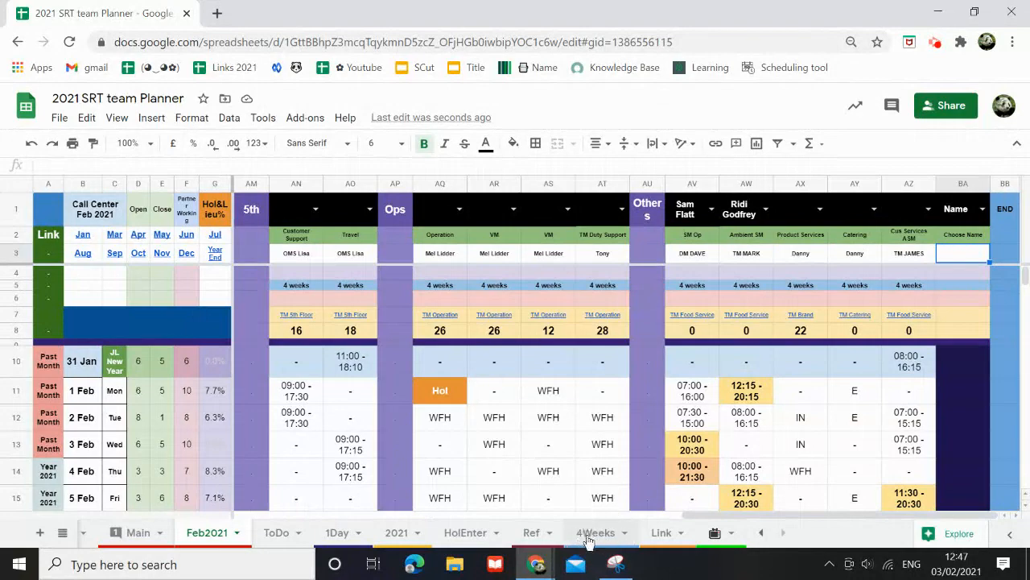
mouse_move(577, 441)
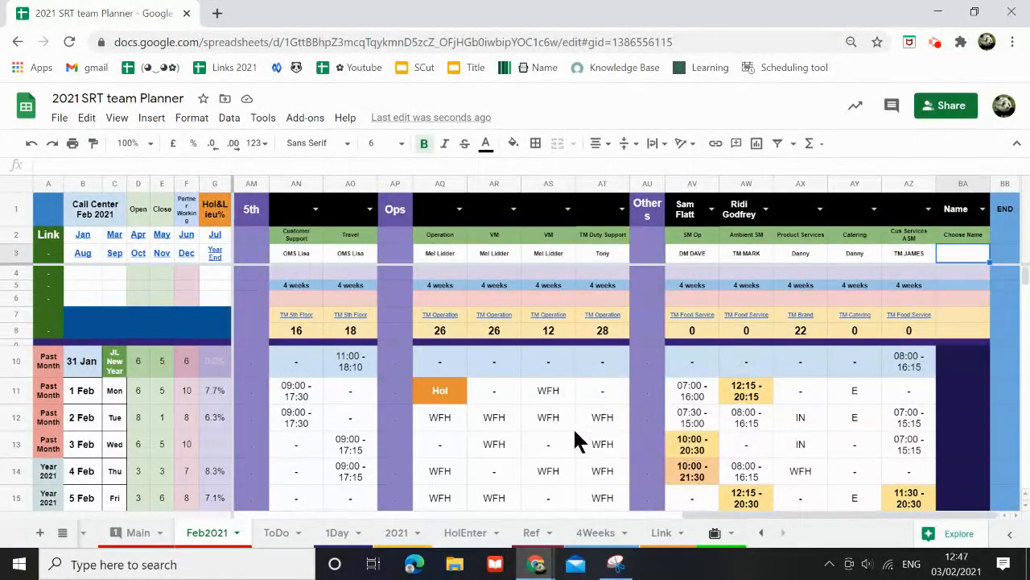
scroll("down", 3)
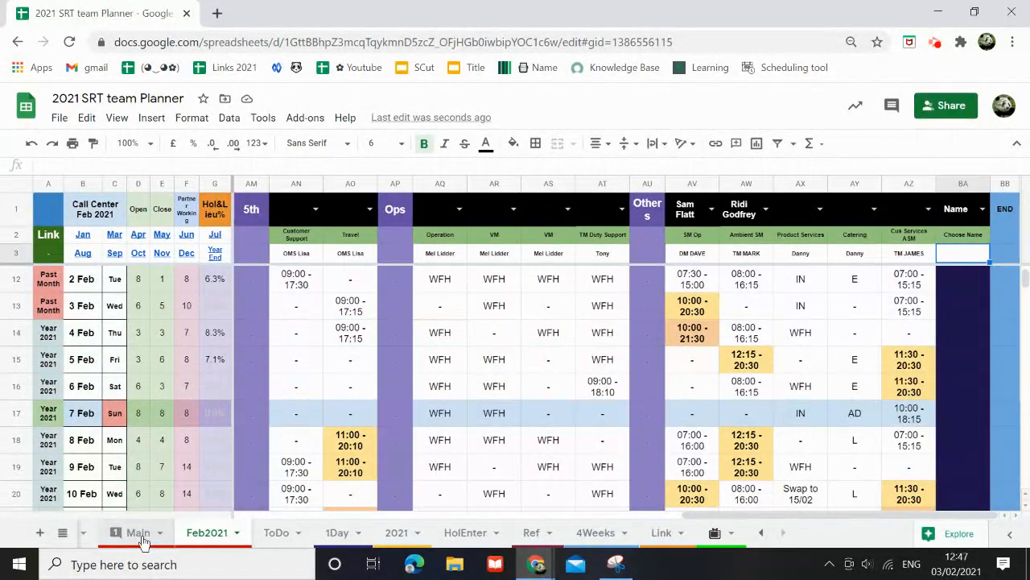
left_click(135, 532)
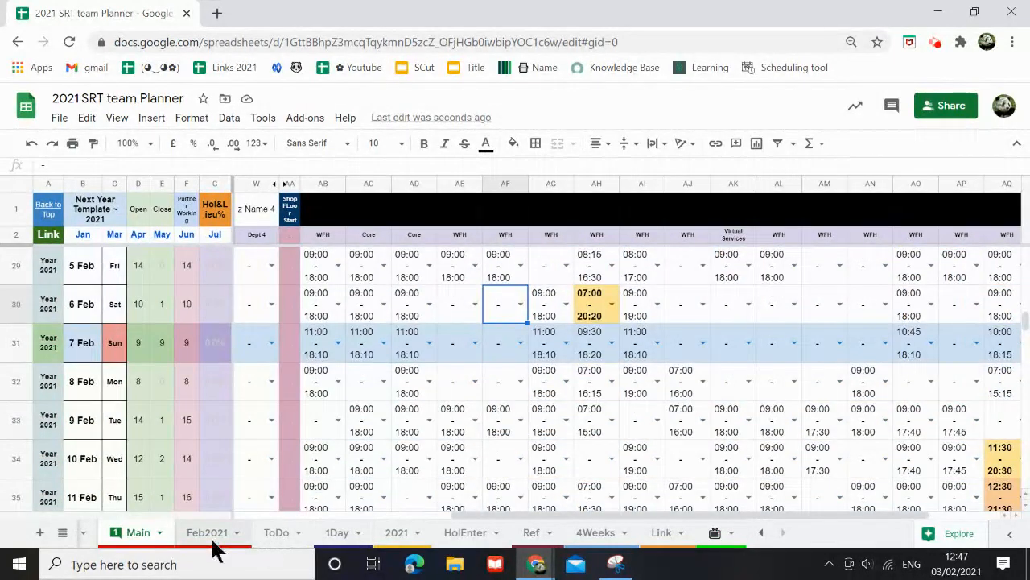
left_click(204, 532)
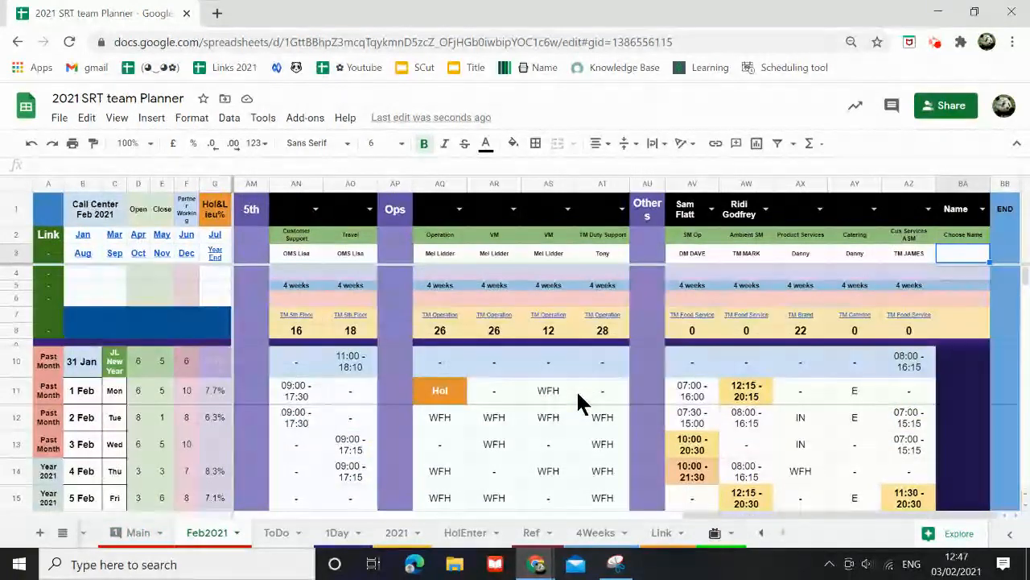
scroll("down", 3)
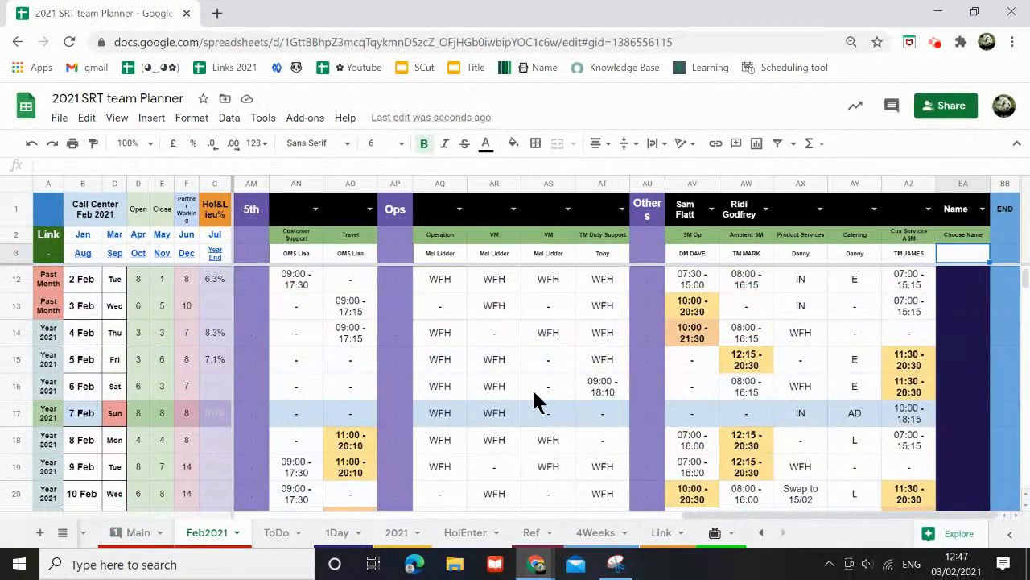
mouse_move(541, 396)
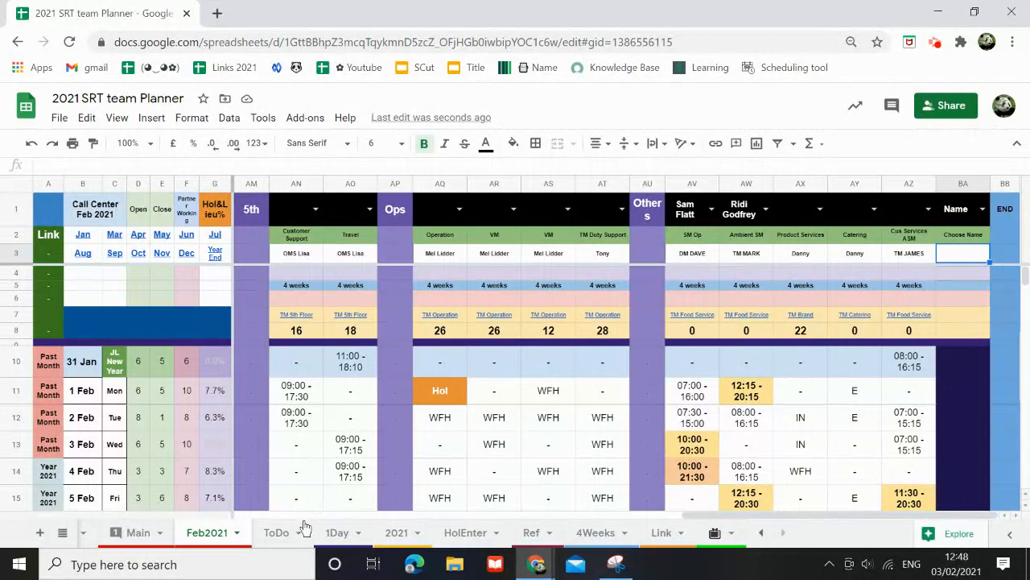
mouse_move(322, 518)
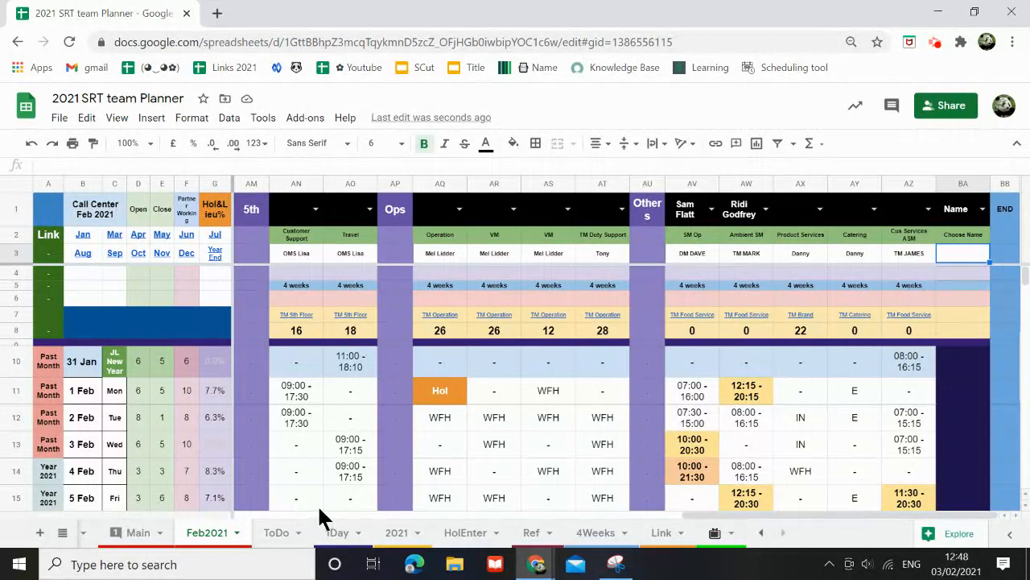
mouse_move(352, 493)
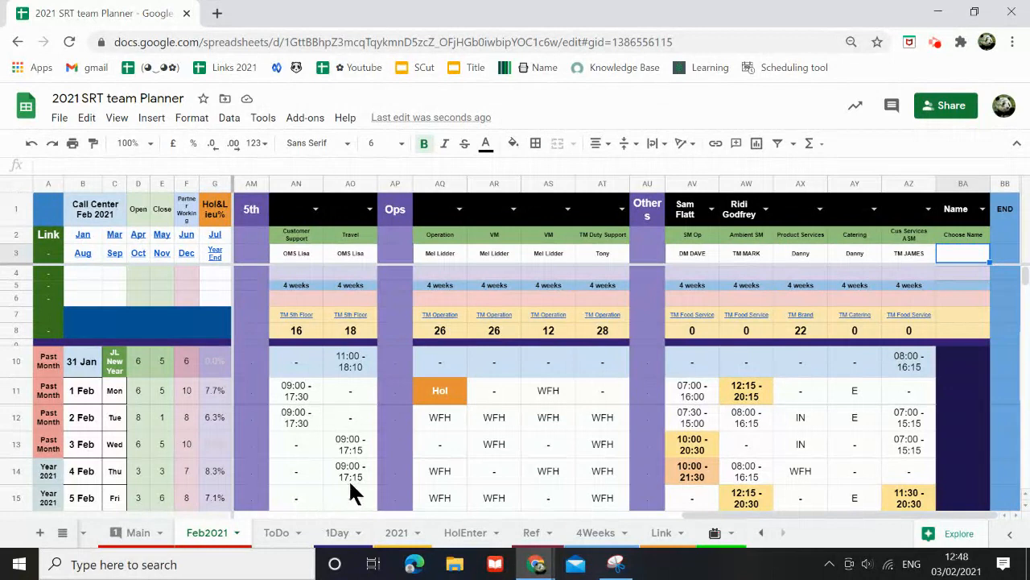
mouse_move(441, 411)
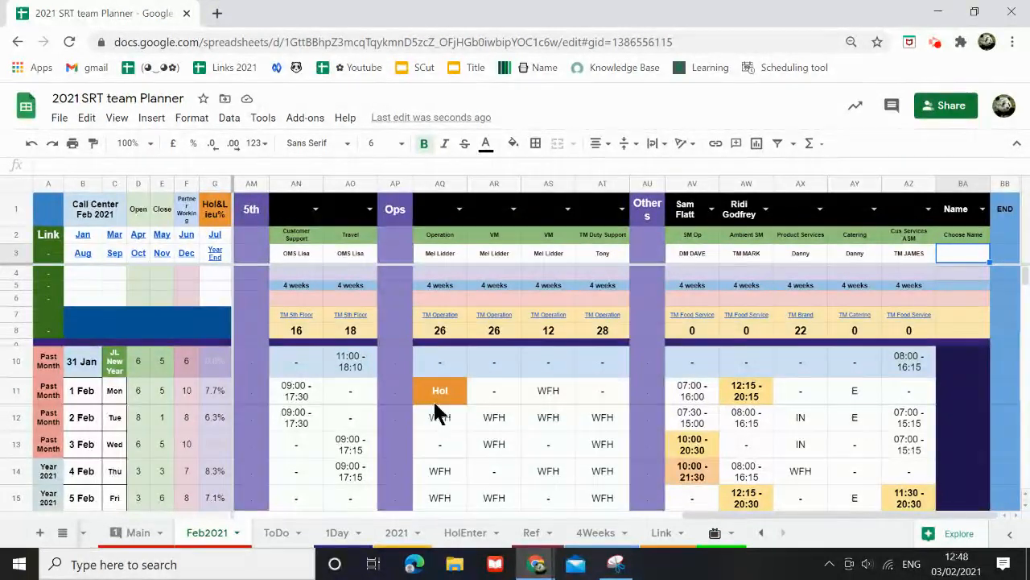